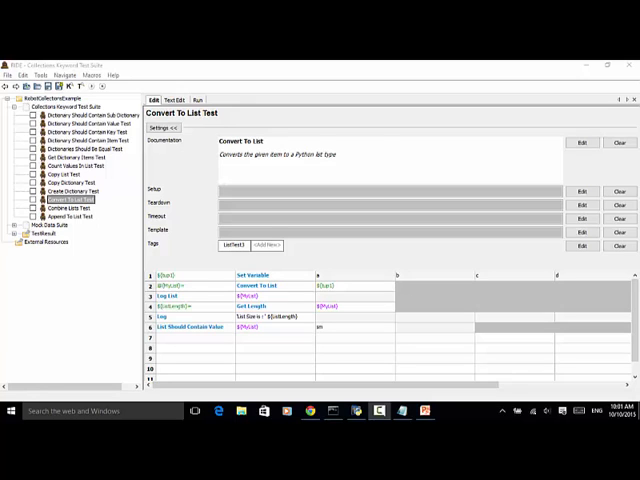
mouse_move(407, 374)
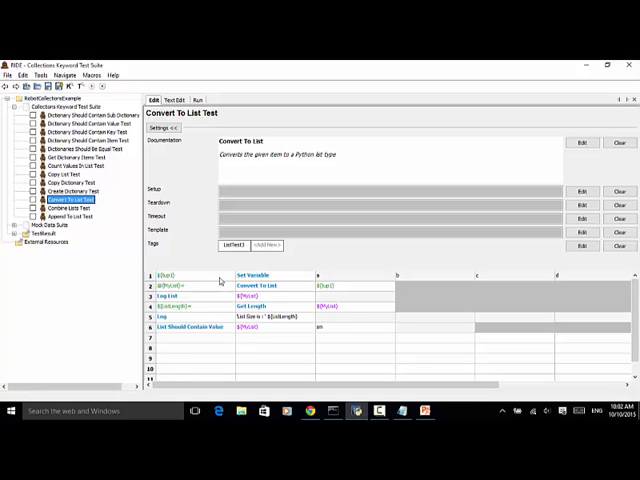
mouse_move(195, 303)
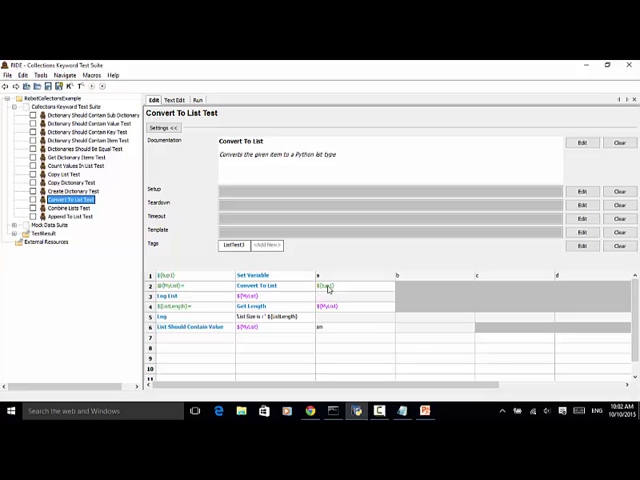
mouse_move(330, 289)
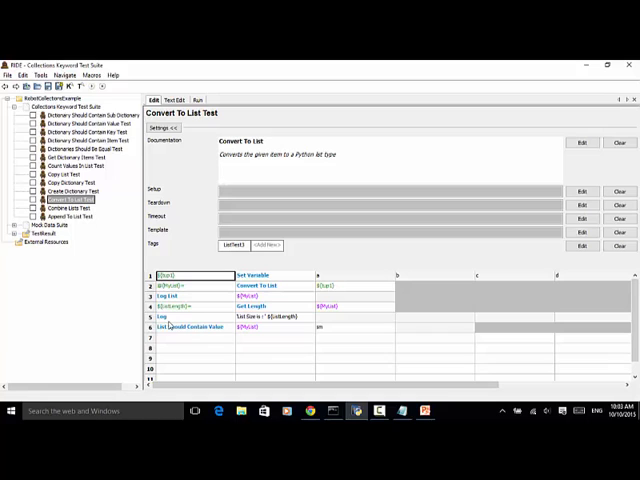
mouse_move(252, 326)
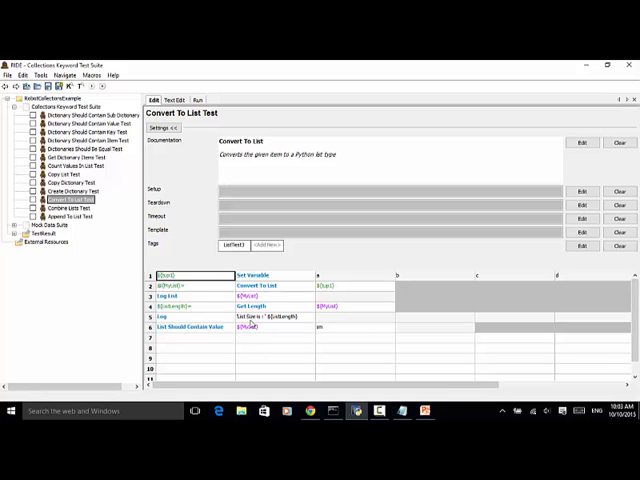
mouse_move(296, 321)
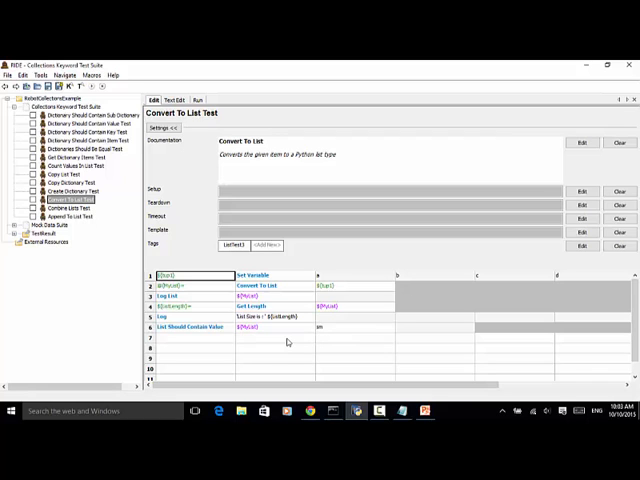
Scroll the Collections Keyword Test Suite settings page to view its Collections library import
scroll(right, 3)
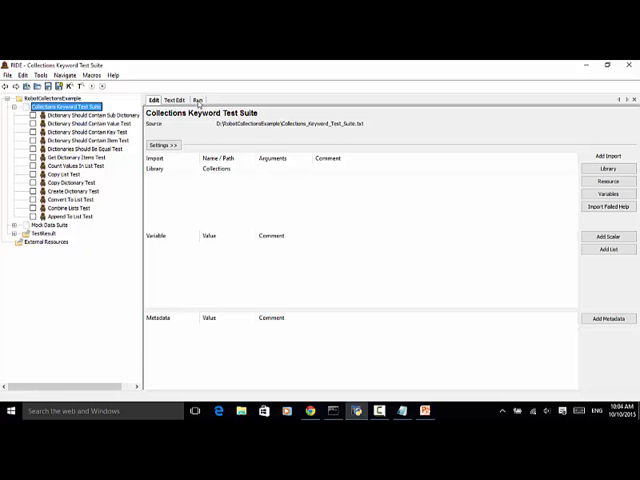
Select Convert To List Test, confirm its ListTest3 tag, and return to the Run panel
click(197, 99)
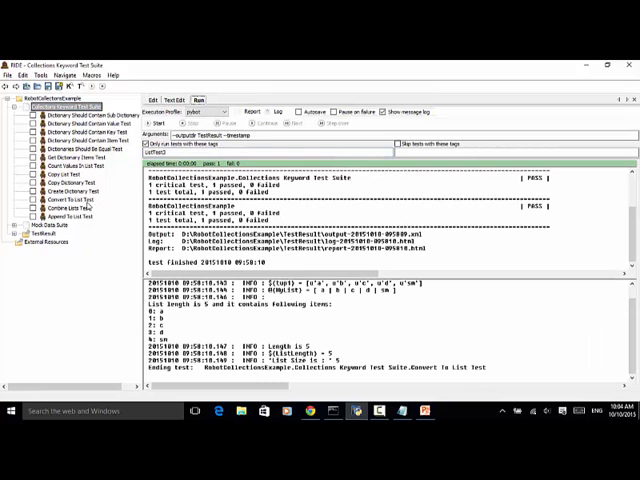
click(65, 199)
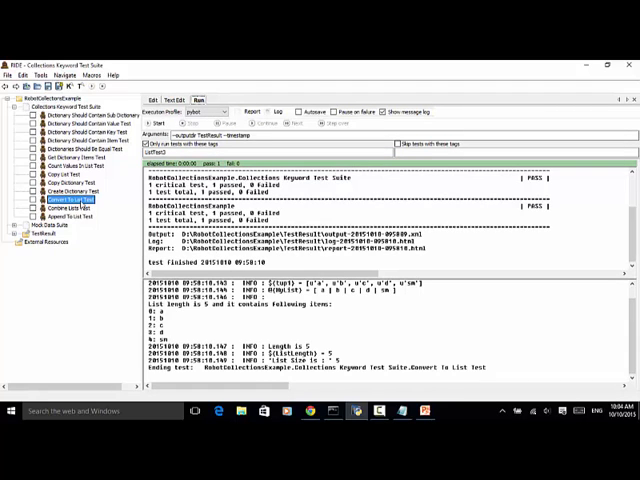
click(153, 99)
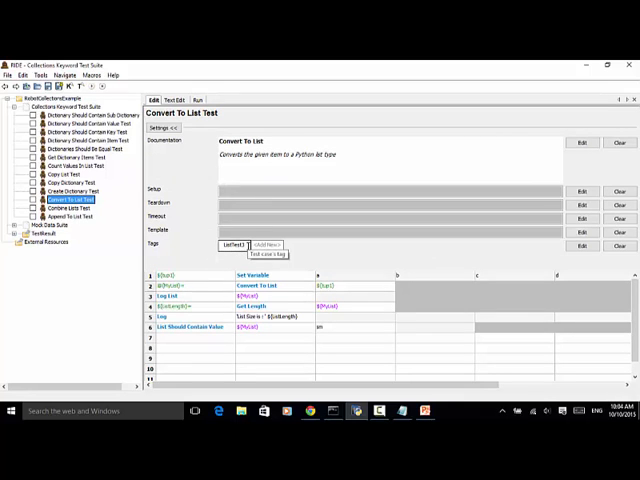
click(198, 99)
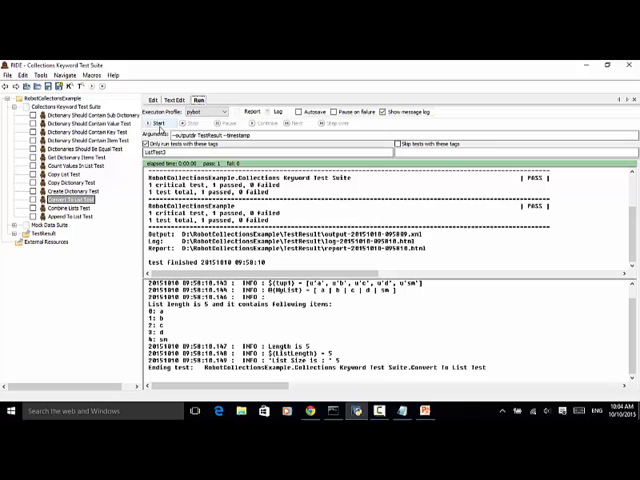
Run the ListTest3-tagged Convert To List Test and open the resulting HTML log
click(151, 124)
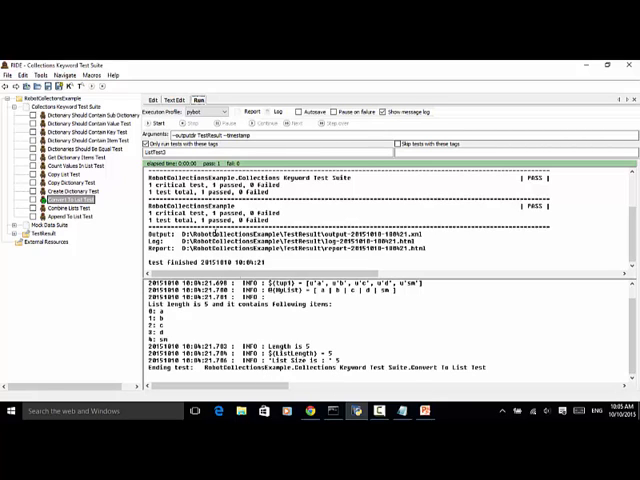
click(153, 99)
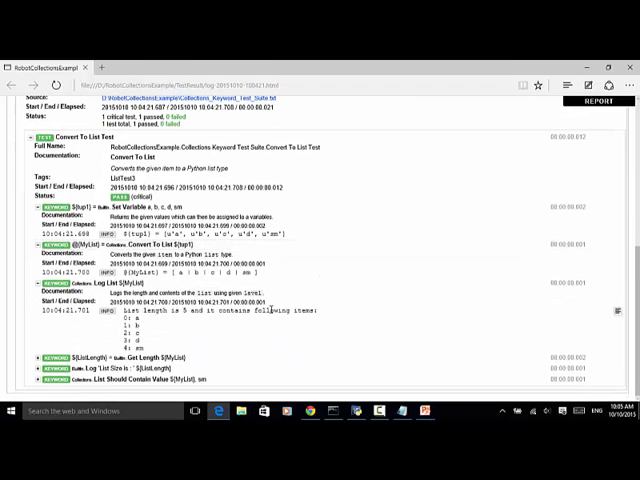
mouse_move(188, 322)
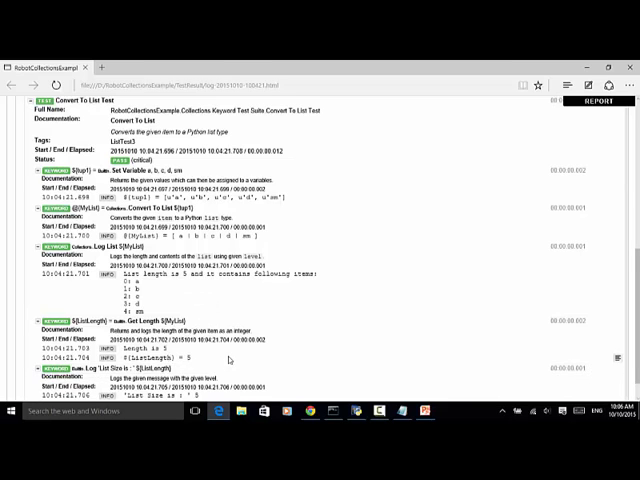
Scroll through the Convert To List Test log to the list length 5 entries
scroll(down, 3)
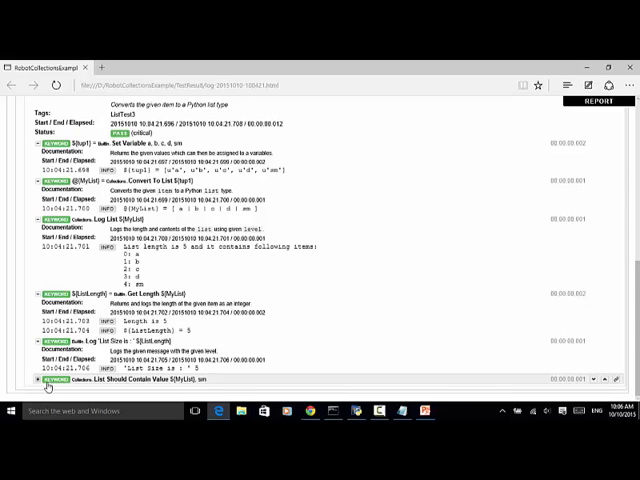
scroll(down, 3)
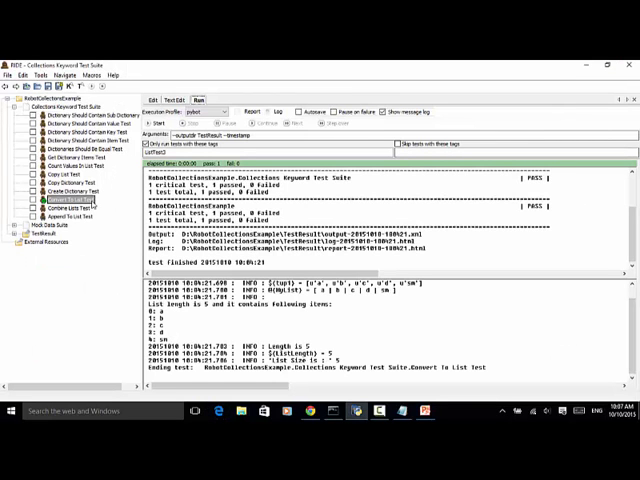
Reopen Convert To List Test in the Edit tab, showing six steps and ListTest3 tag
click(154, 100)
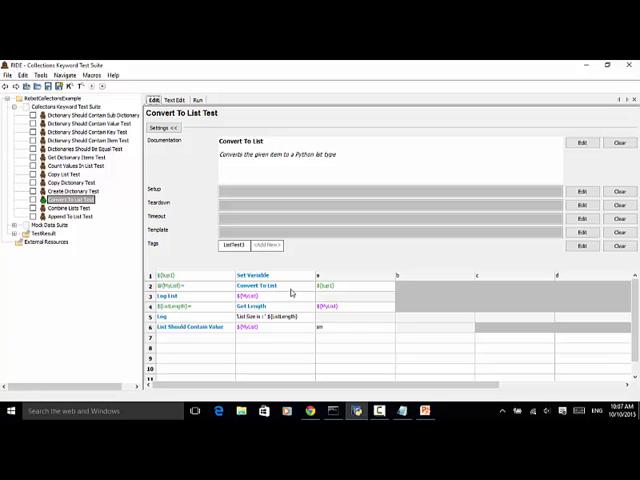
mouse_move(307, 354)
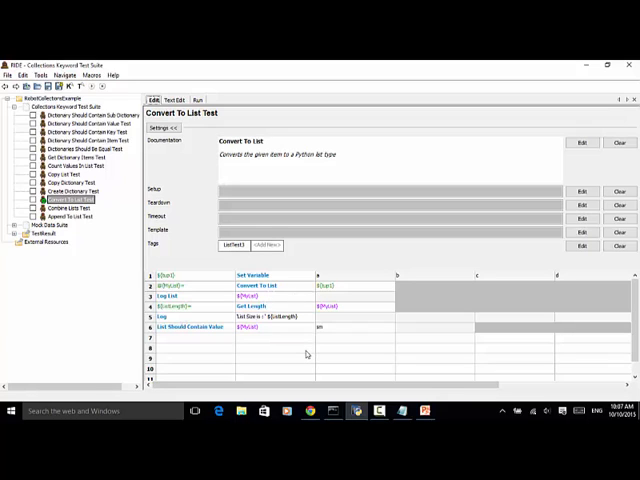